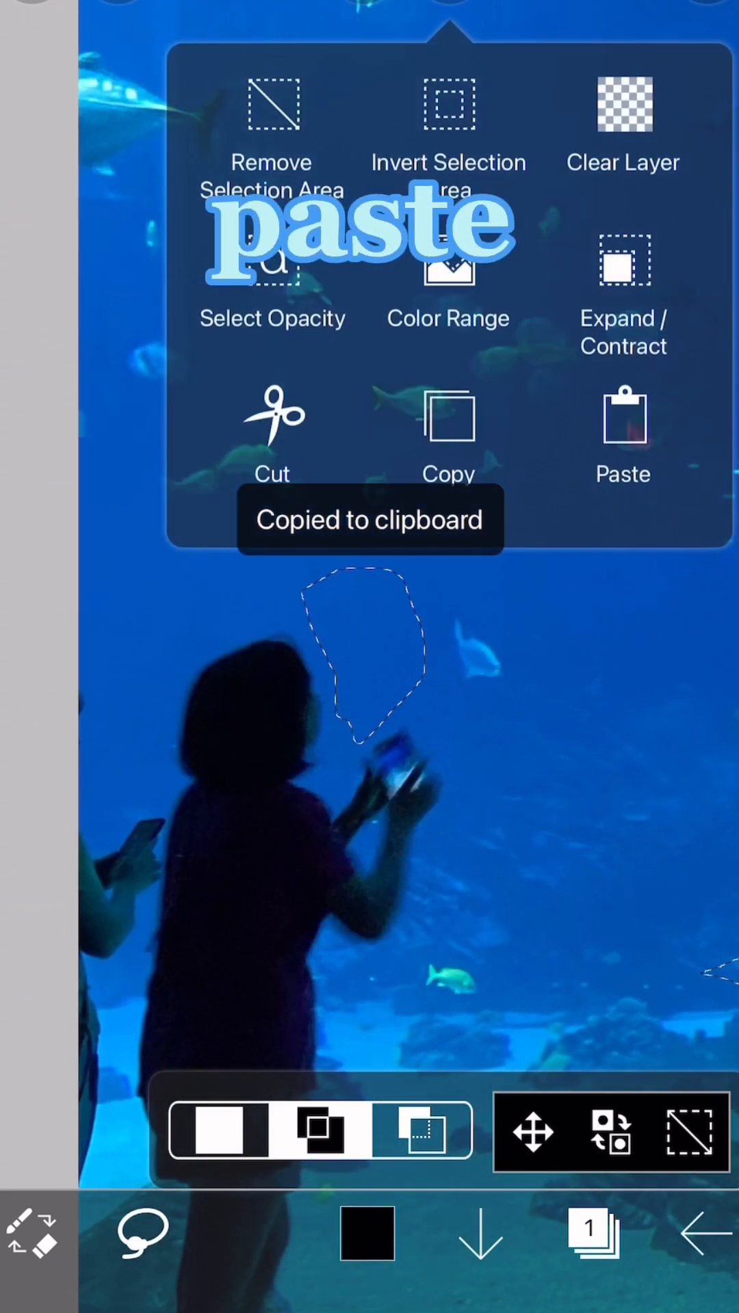
Step: Paste the copied water patch as a new layer and switch to corner distortion
click(621, 435)
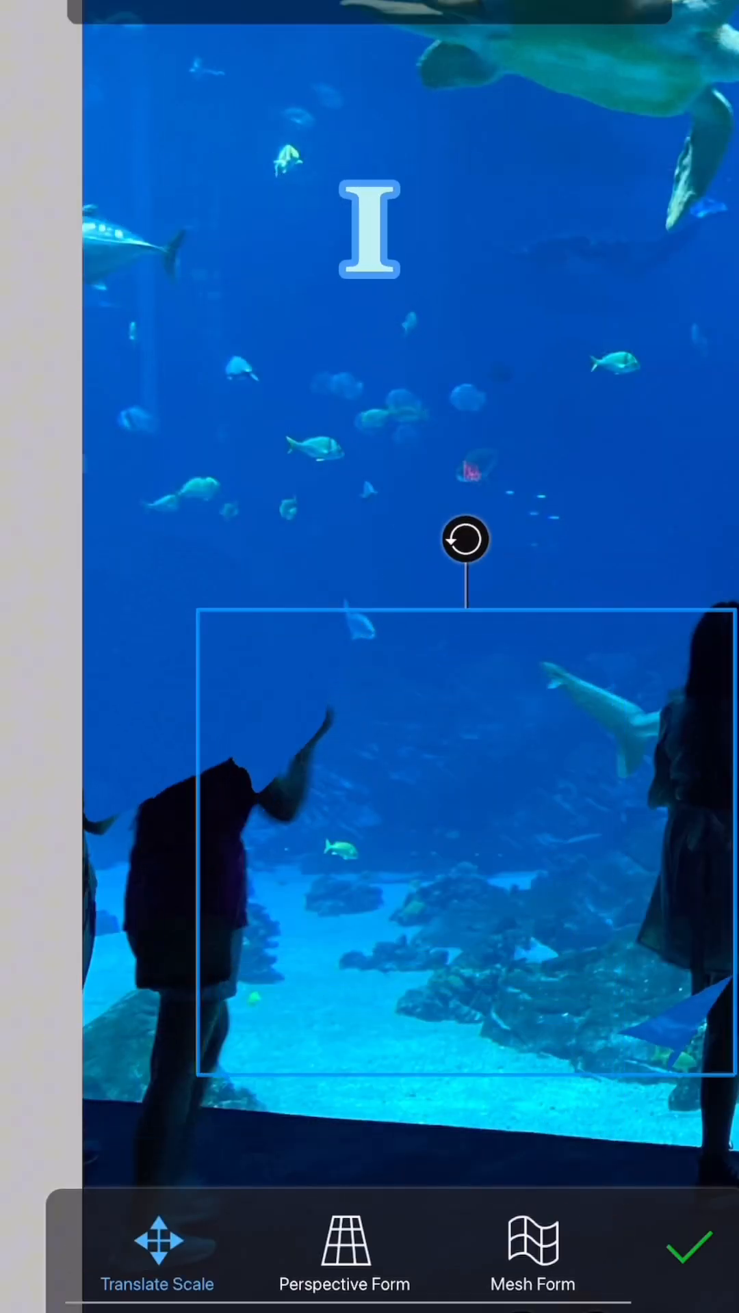
click(679, 1246)
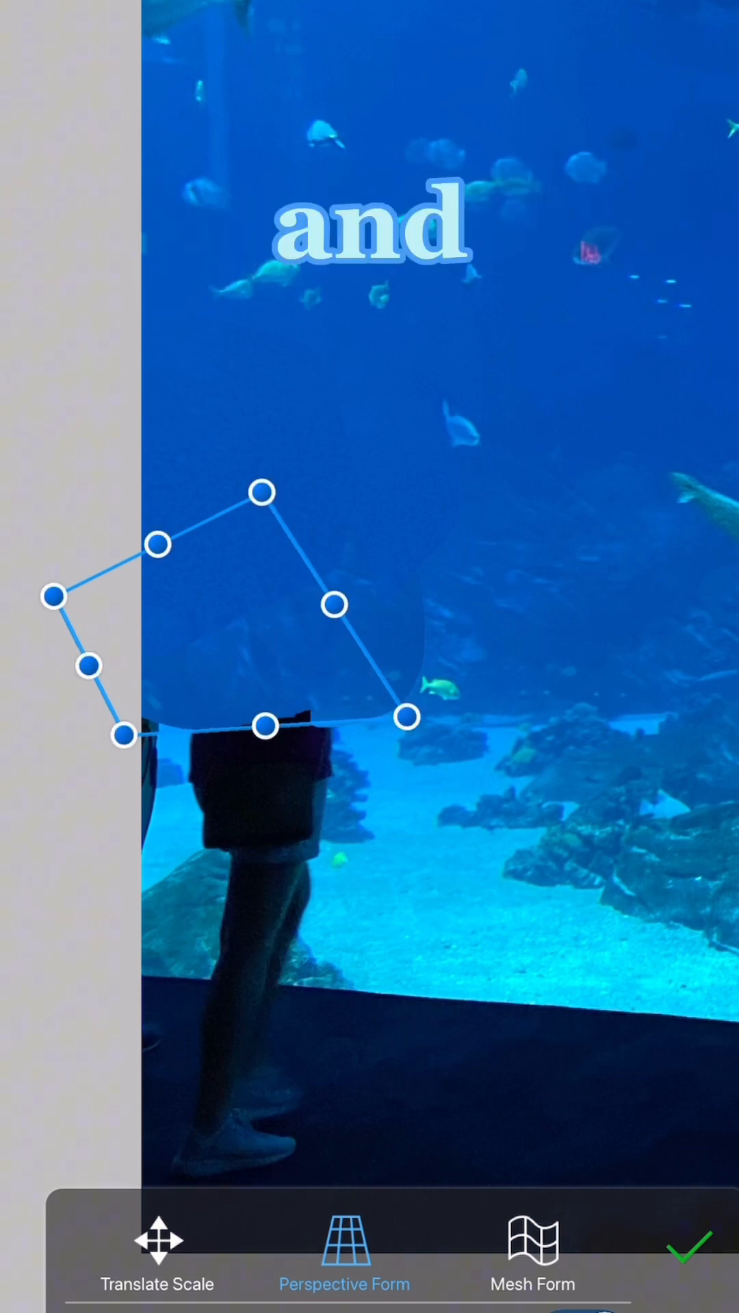
Step: Confirm the water patch reshaped over the left bystander's head and shoulders
click(687, 1249)
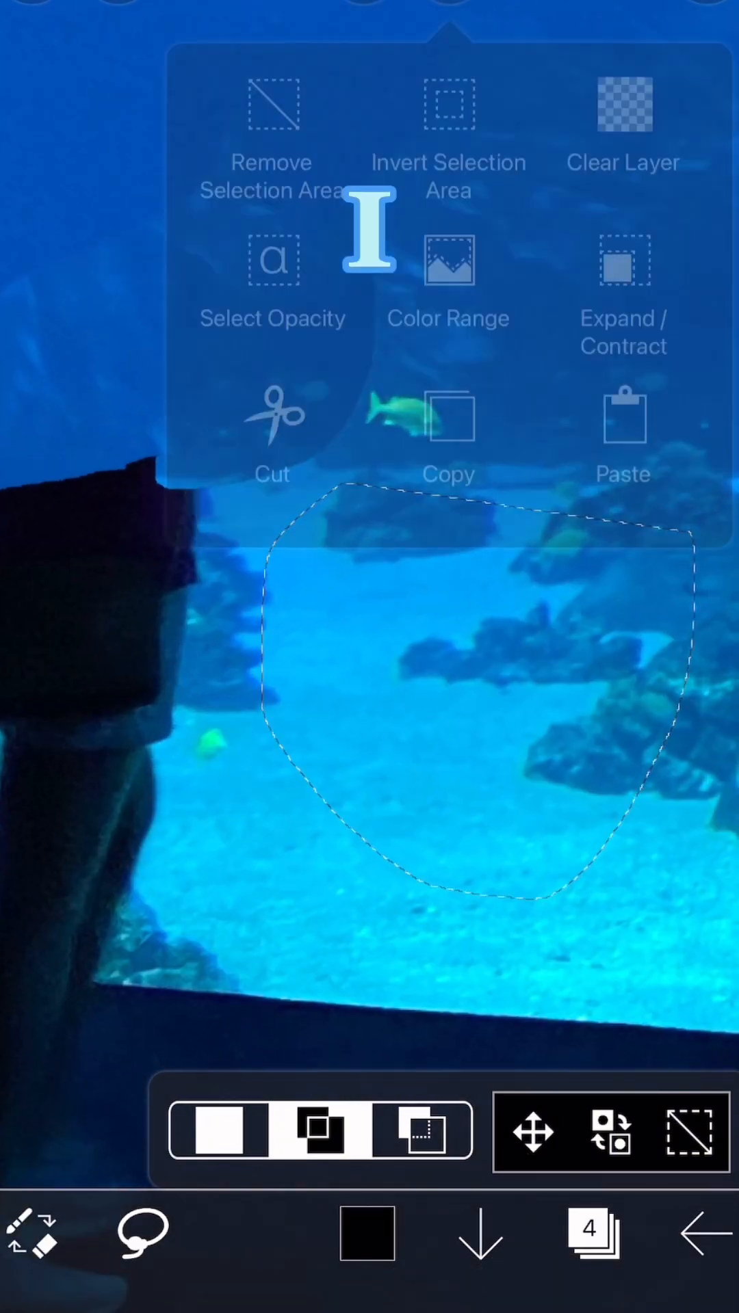
Step: Copy and paste the sand-and-rocks patch as a layer, then begin warping it by its corners
click(449, 431)
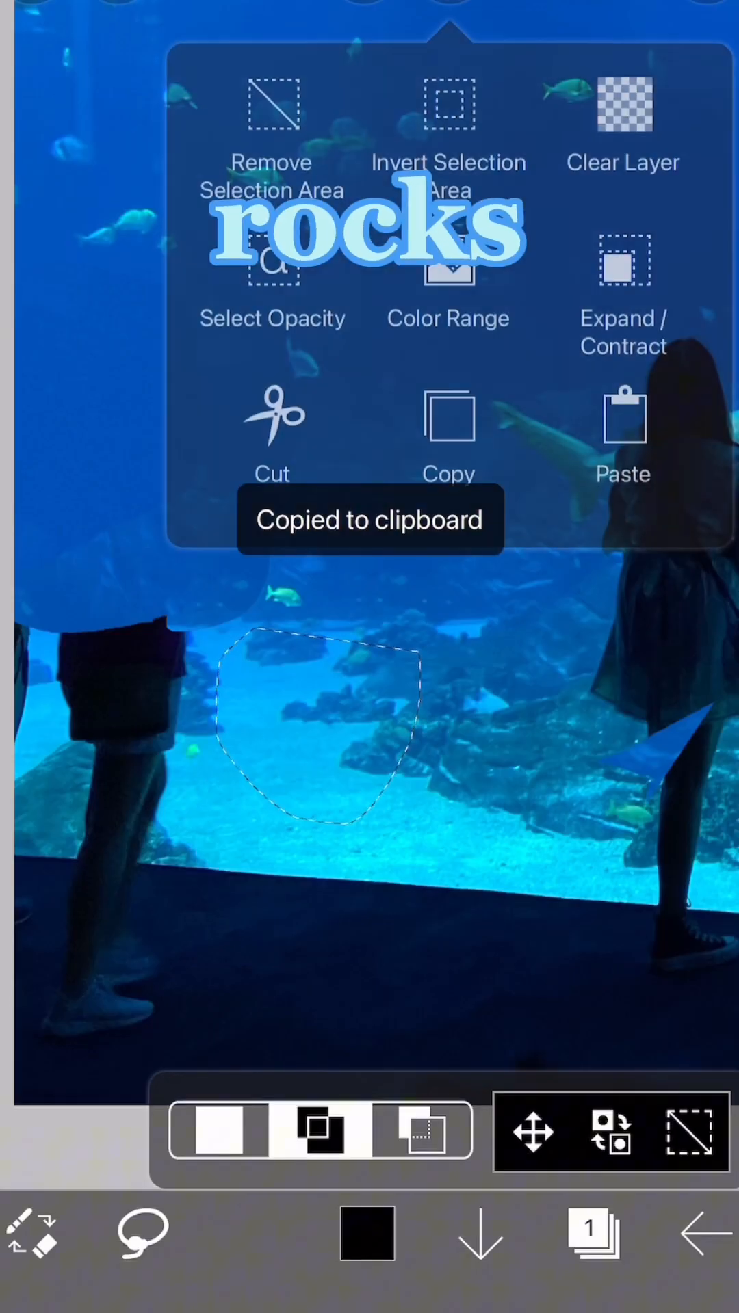
click(622, 435)
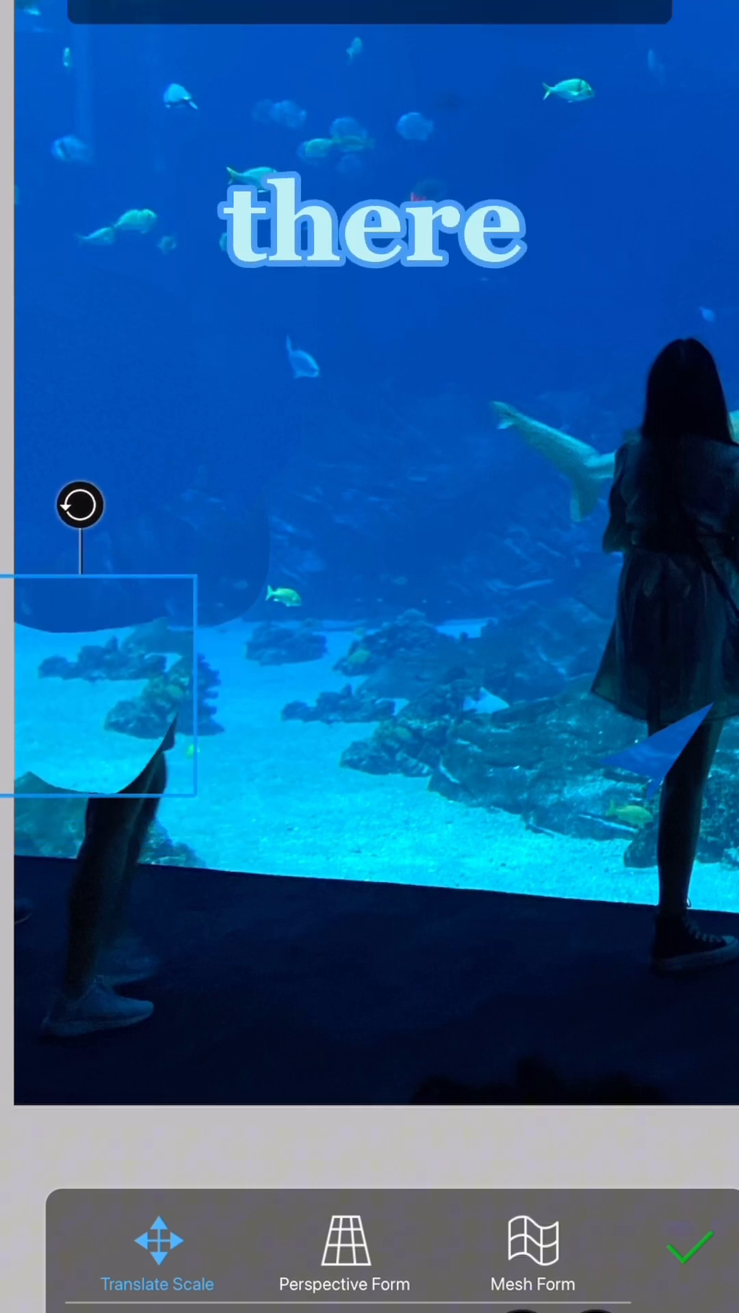
click(343, 1252)
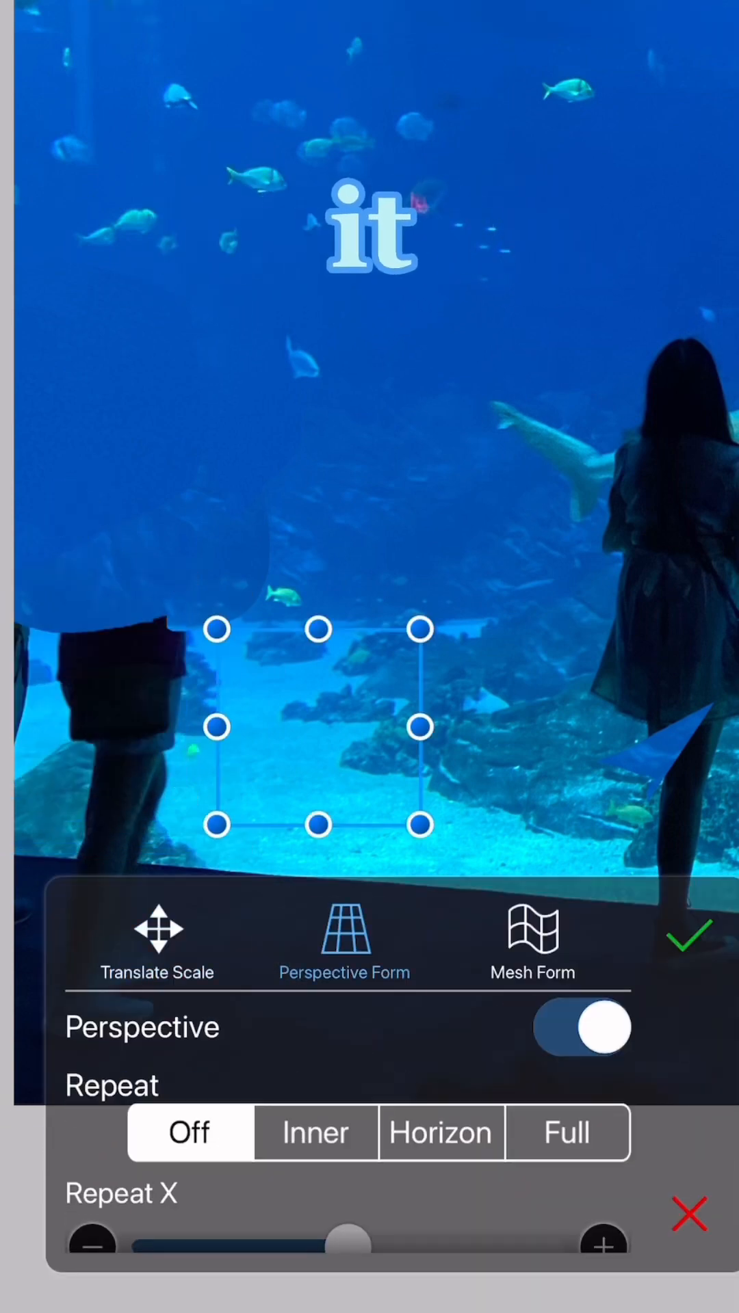
click(689, 934)
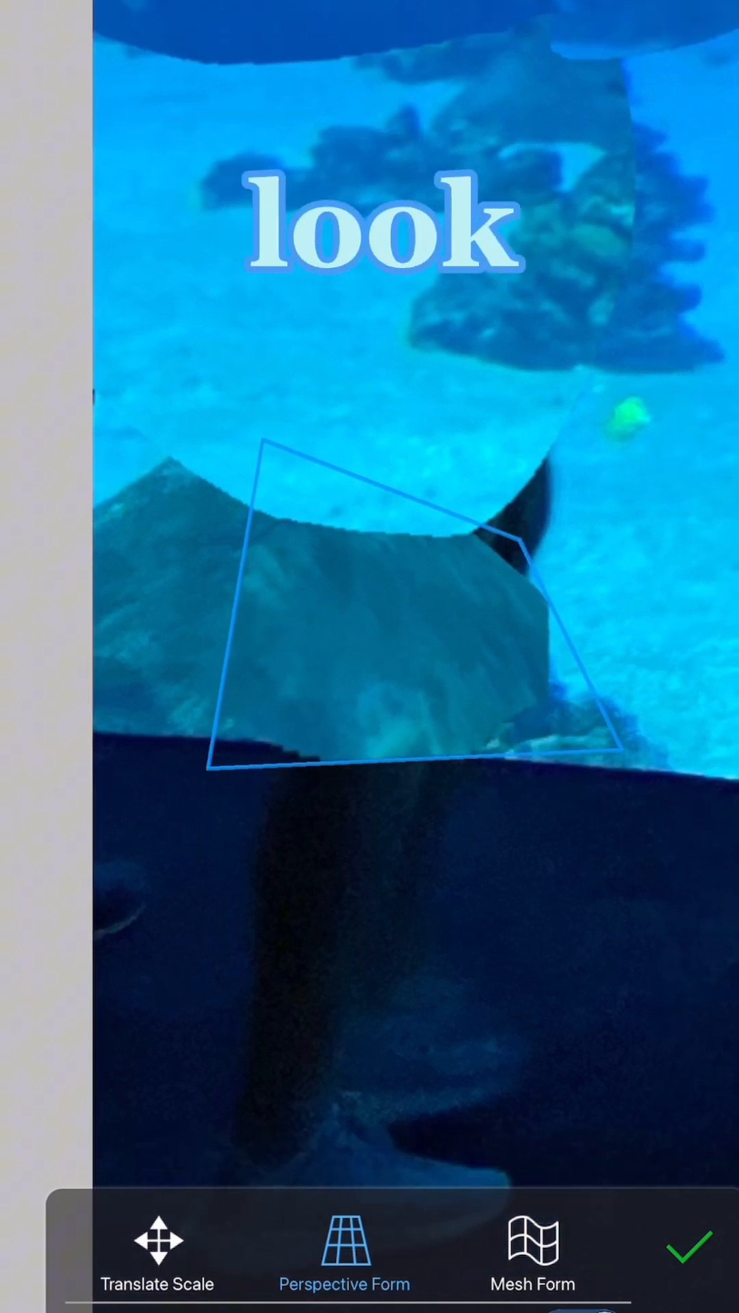
Step: Confirm the reef patch stretched over the left bystander's lower body along the ledge
click(691, 1249)
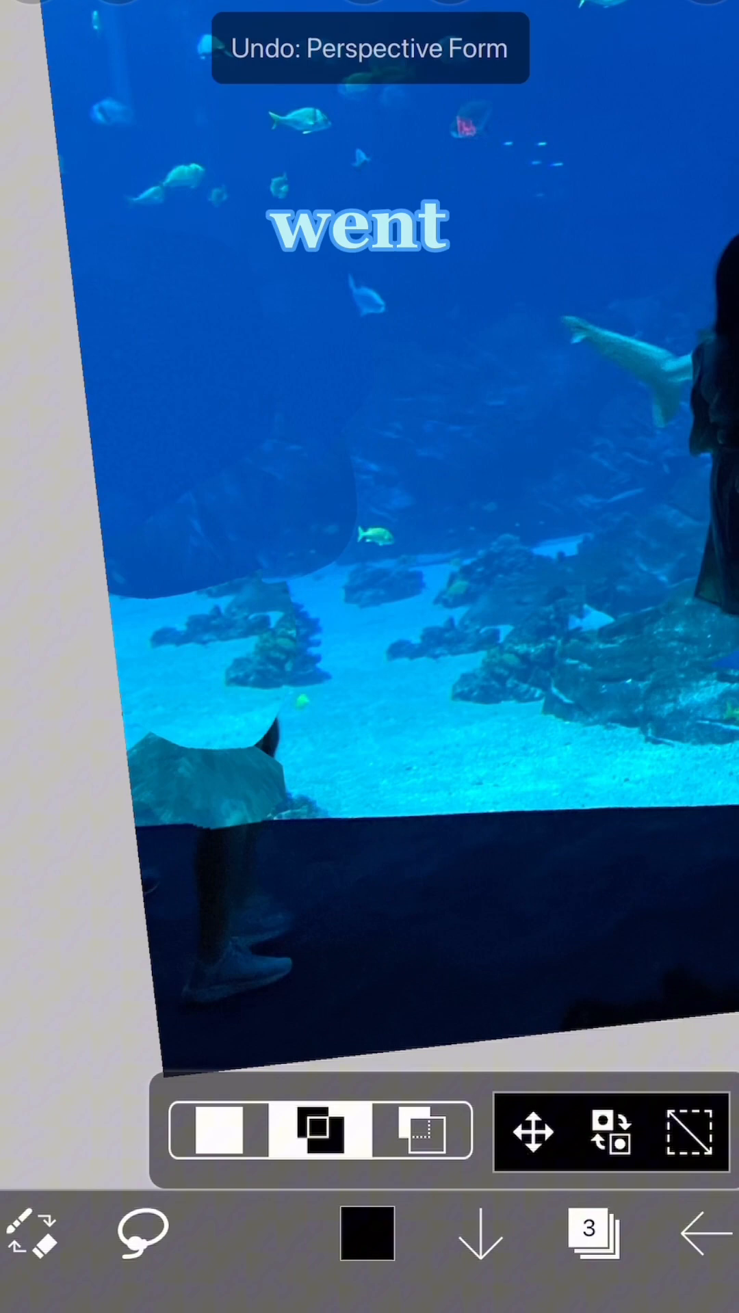
Step: Undo the last warp and copy a freshly outlined patch of open sand
click(593, 1235)
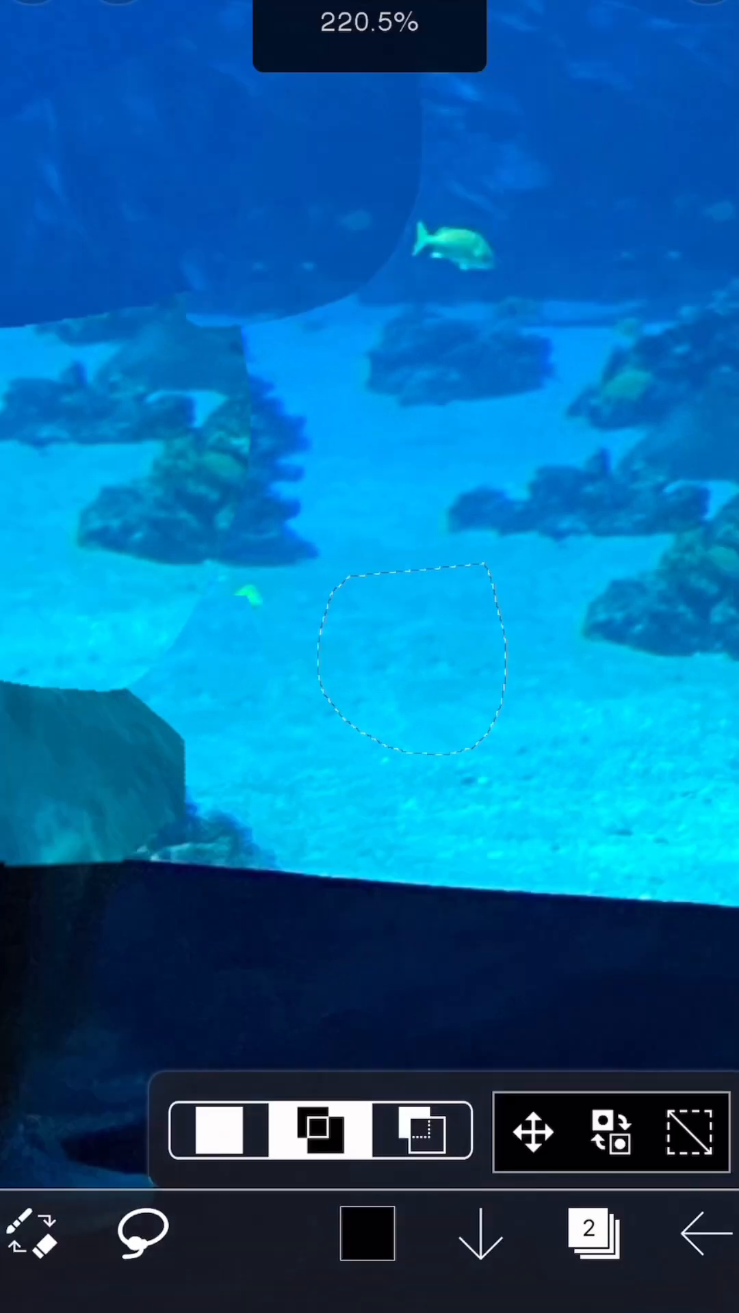
click(594, 1232)
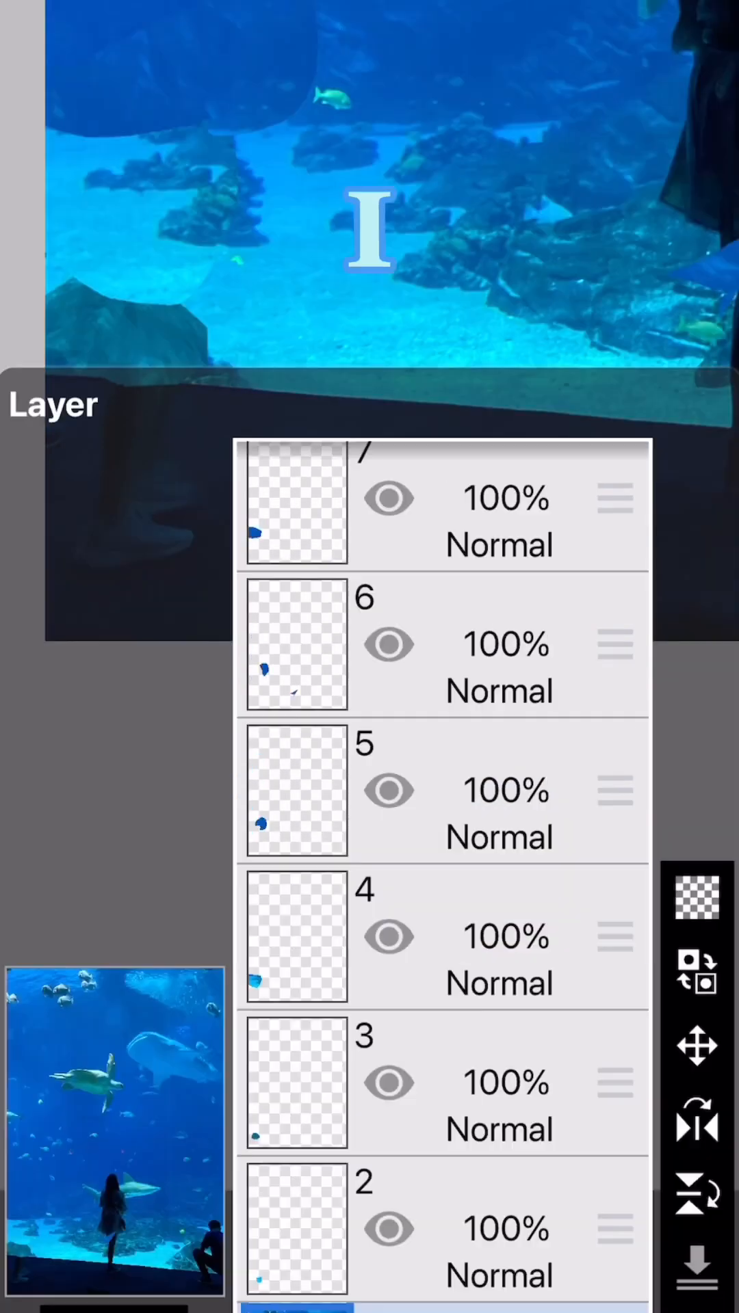
Step: Copy the outlined water patch and bring up the layer list of pasted patches
click(449, 435)
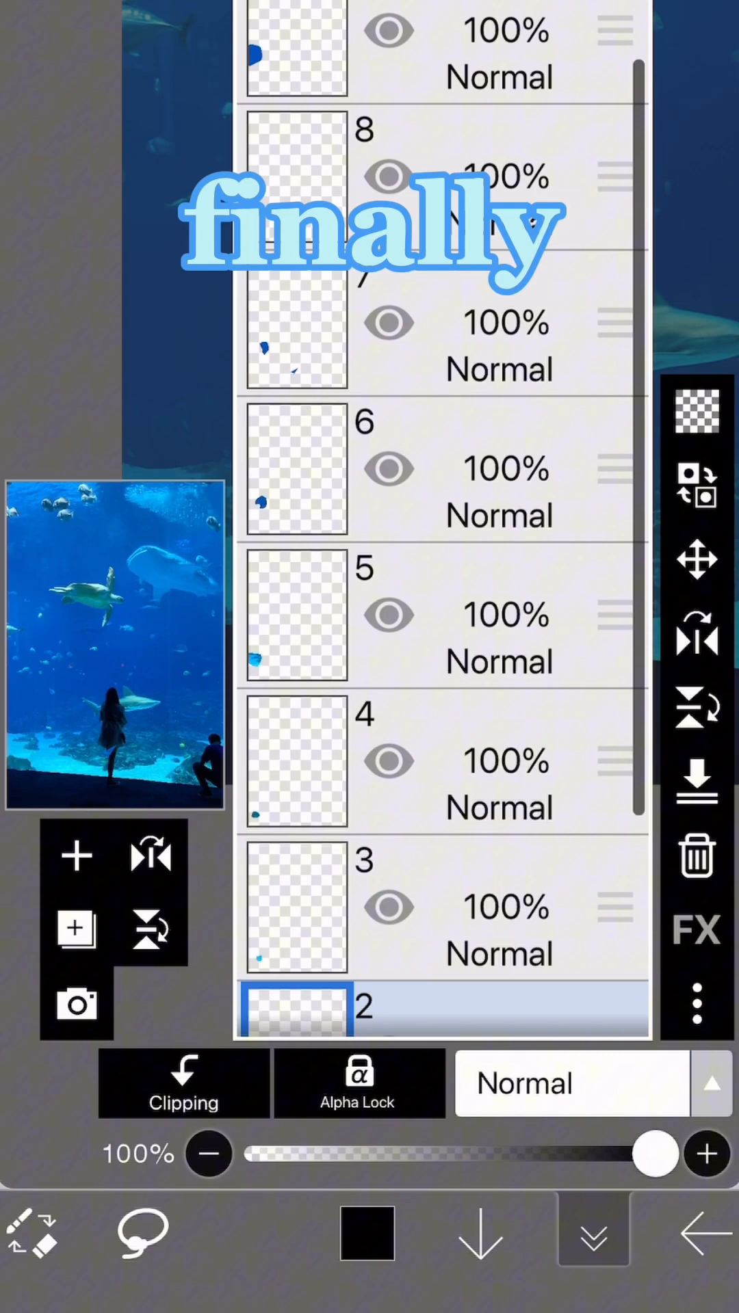
click(588, 1256)
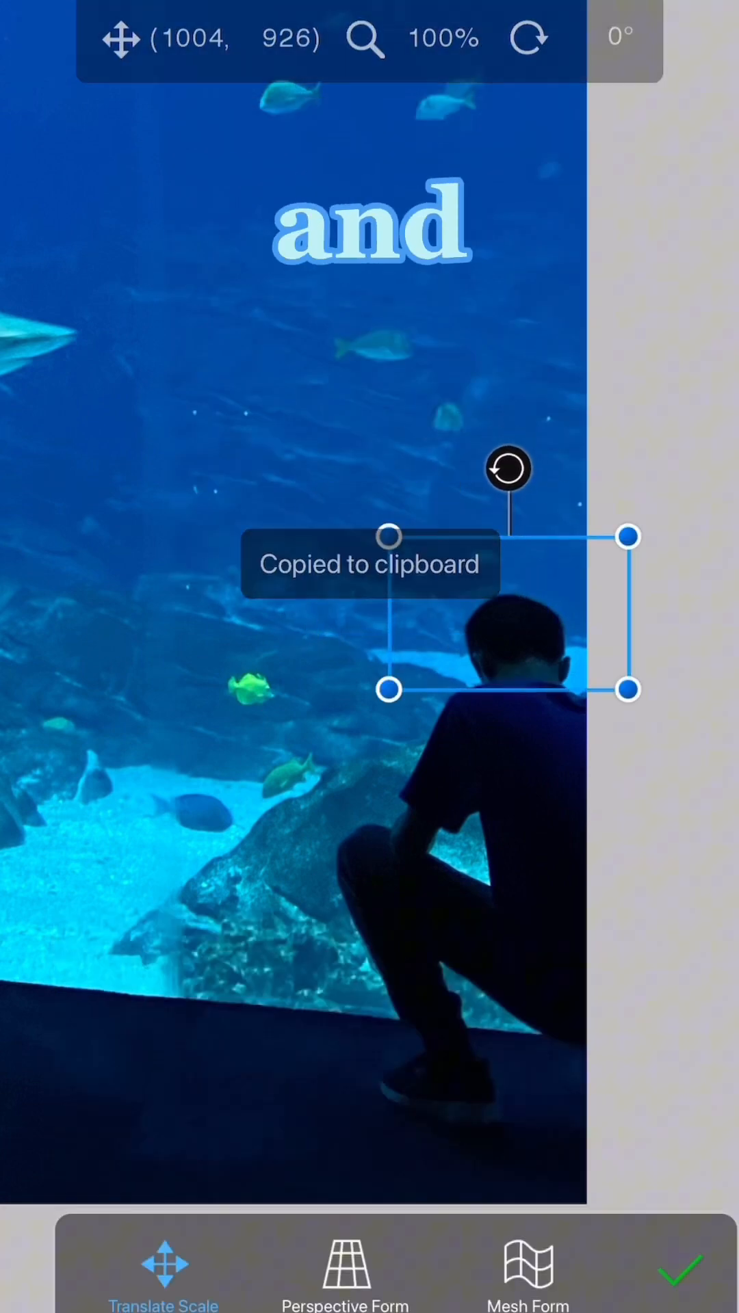
Step: Switch the pasted water patch over the crouching boy to corner distortion
click(345, 1286)
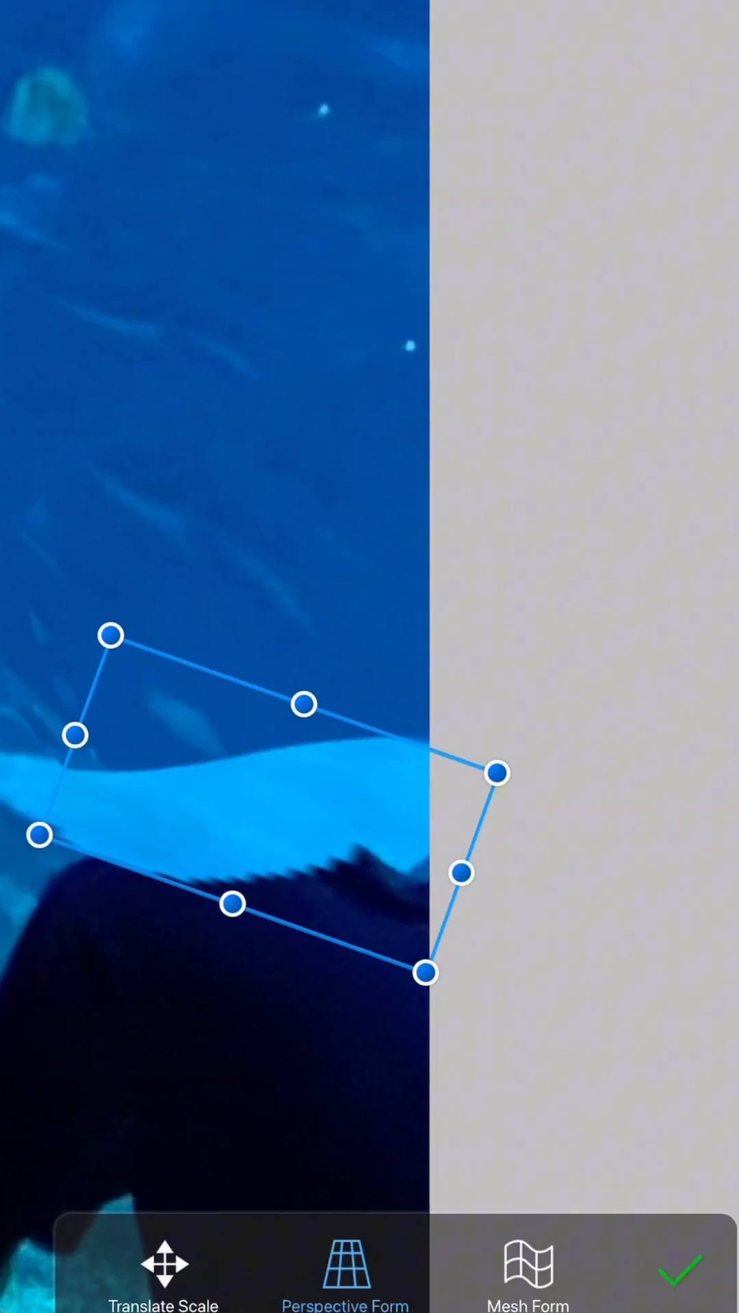
Step: Confirm the water patch reshaped over the crouching boy's head and back
click(679, 1264)
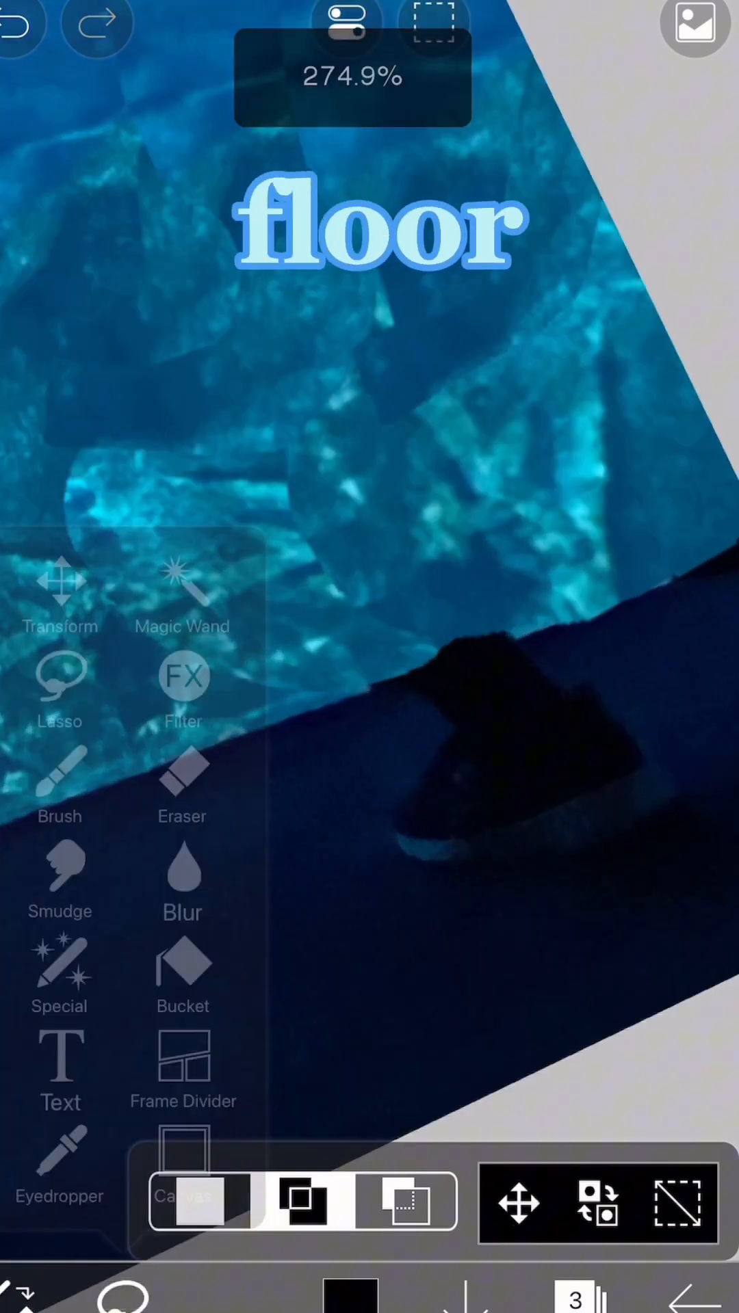
Step: Place the last patch and view the whole canvas with both bystanders removed
click(20, 25)
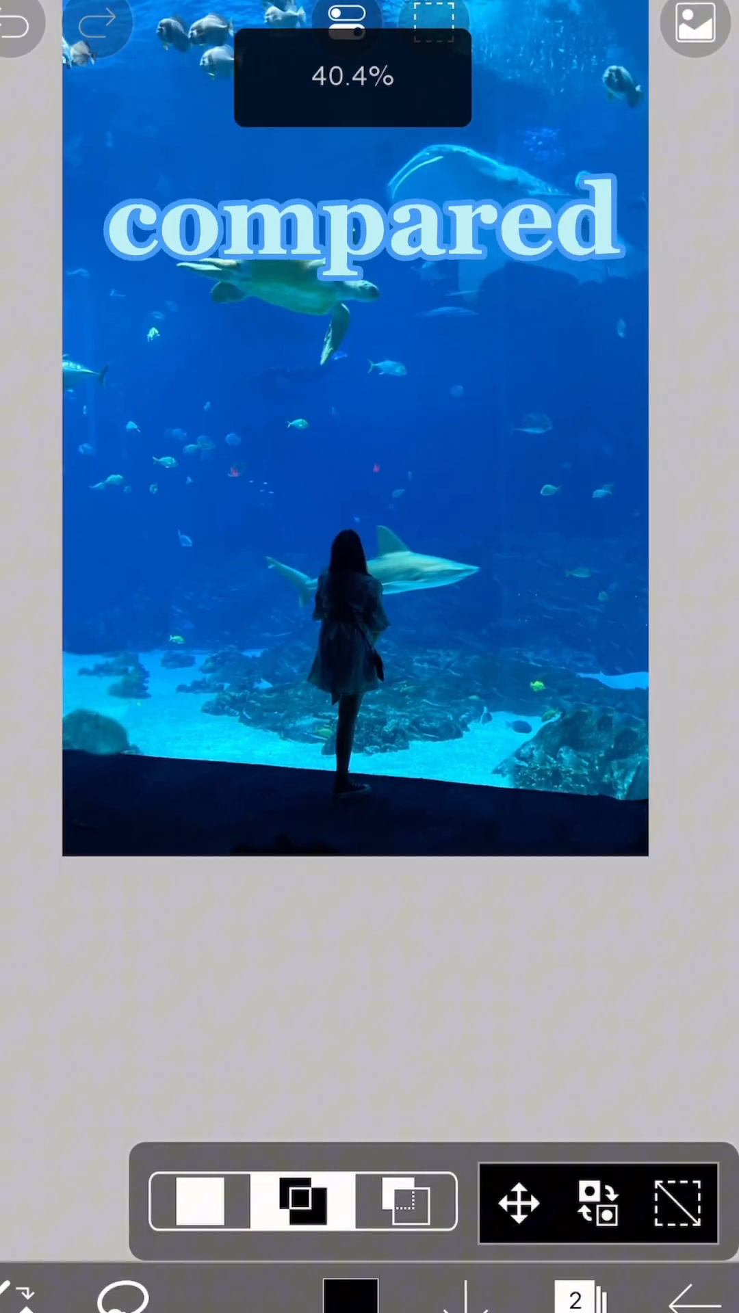
click(573, 1298)
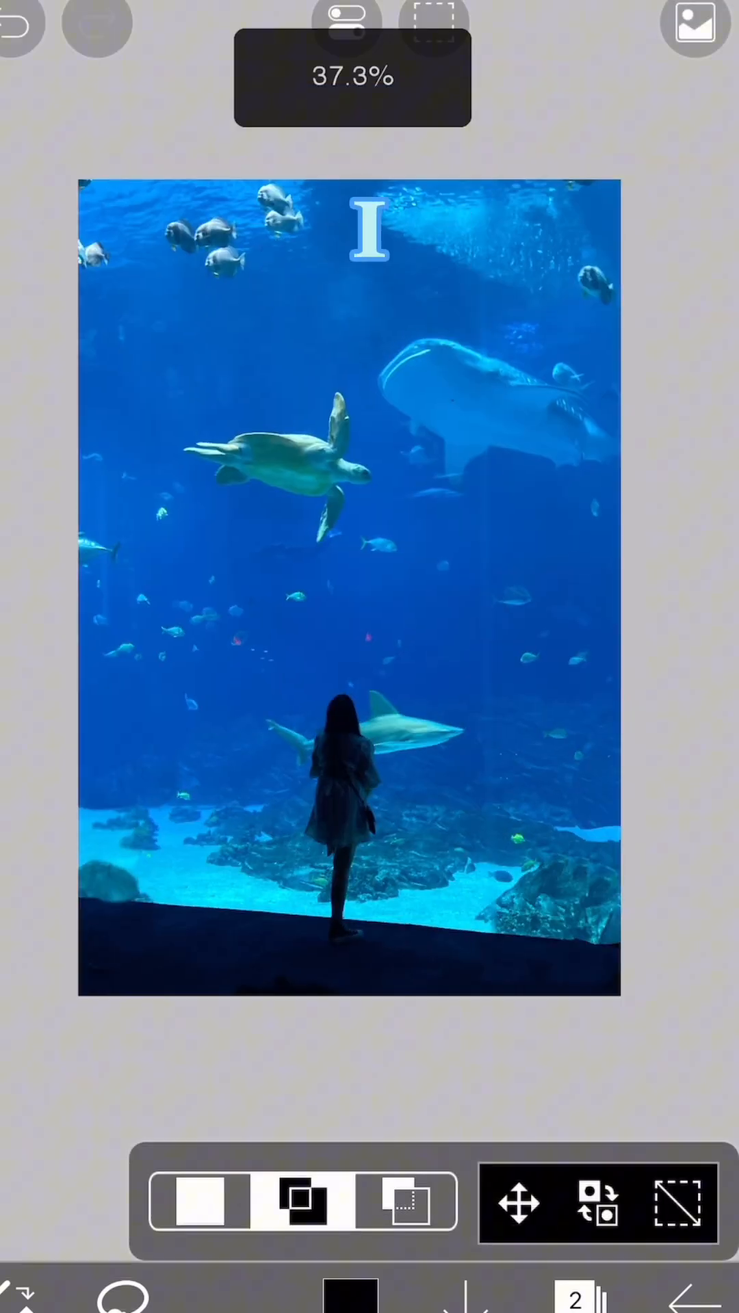
Step: Bring up the tool list while inspecting the finished photo
click(200, 1200)
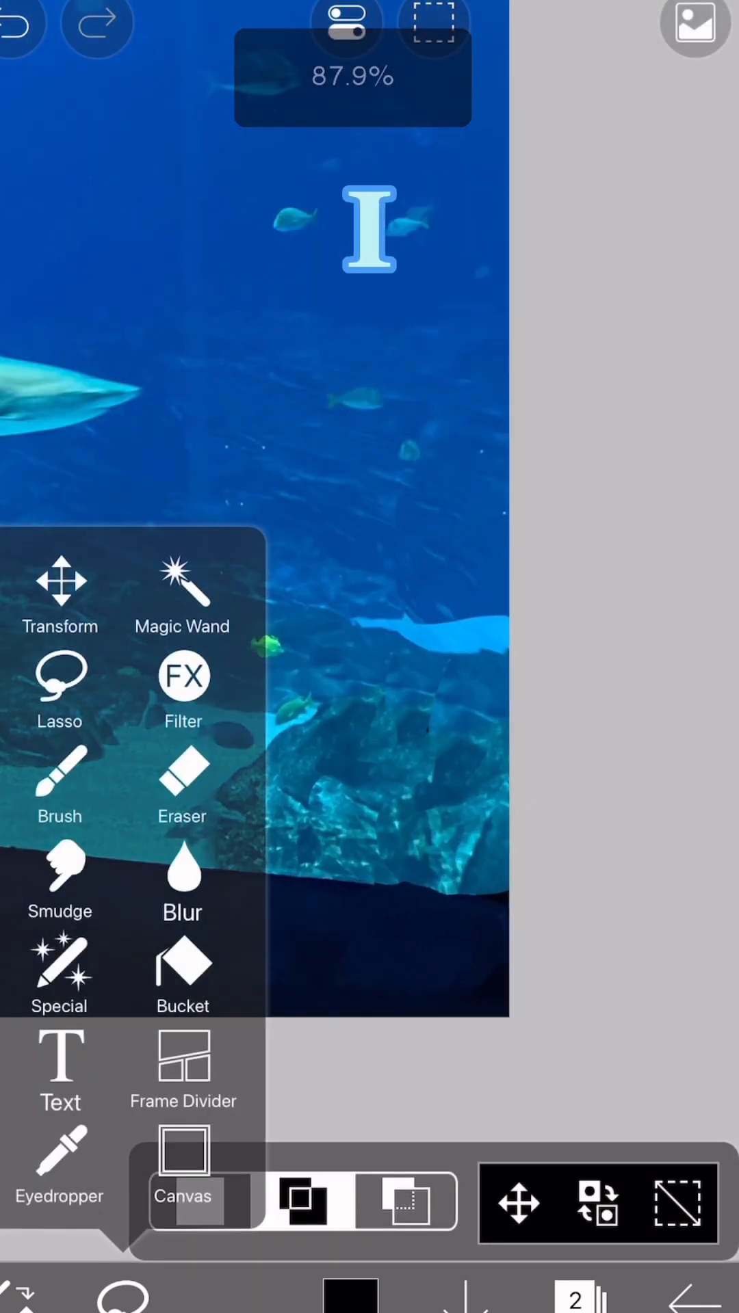